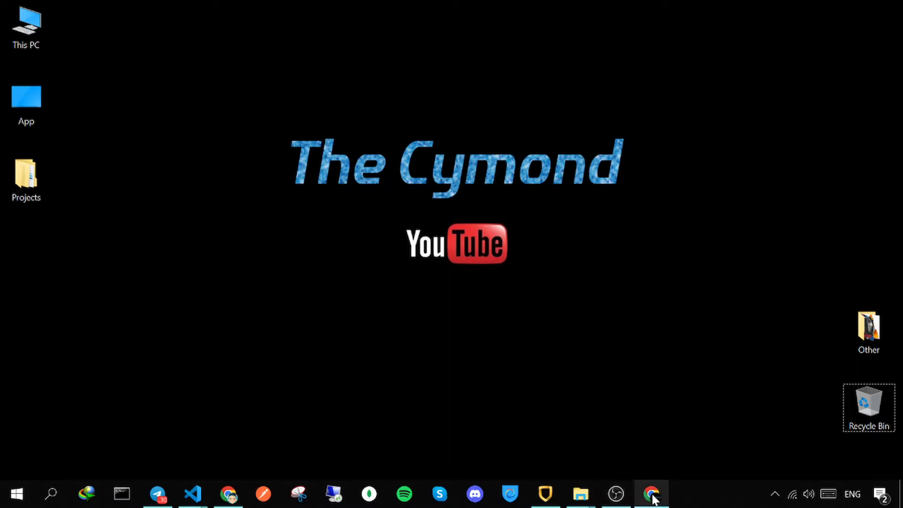
# Bring up Chrome and scroll the Telegram Web Apps docs to Designing Web Apps.
pyautogui.click(651, 494)
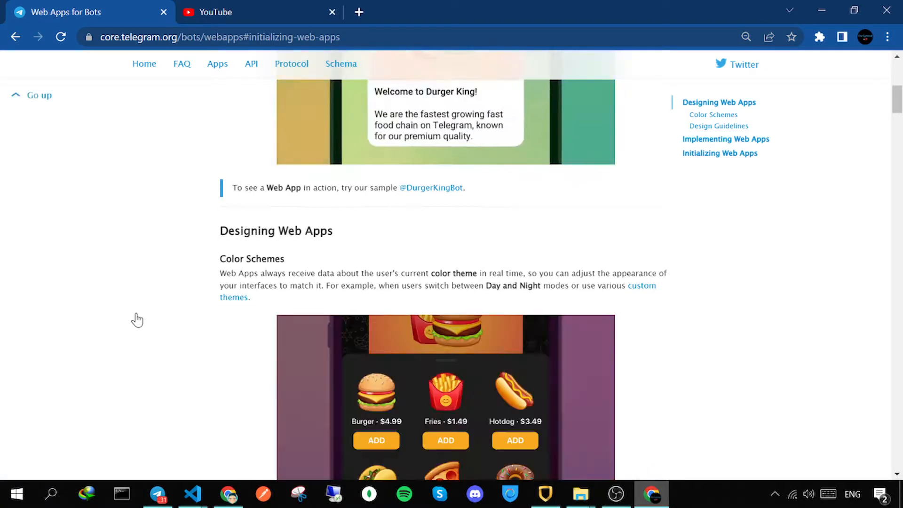
pyautogui.scroll(-3)
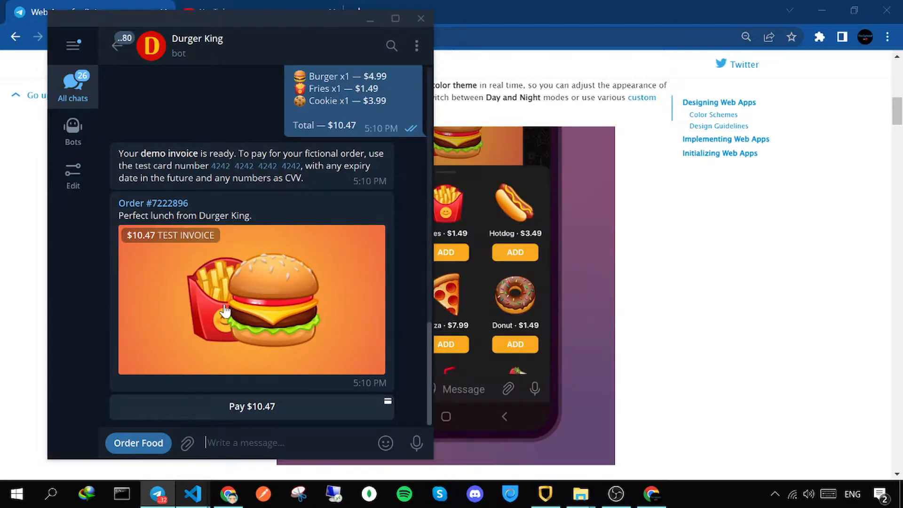
# Send /start to the Durger King bot to get a fresh lunch prompt.
pyautogui.write('/start')
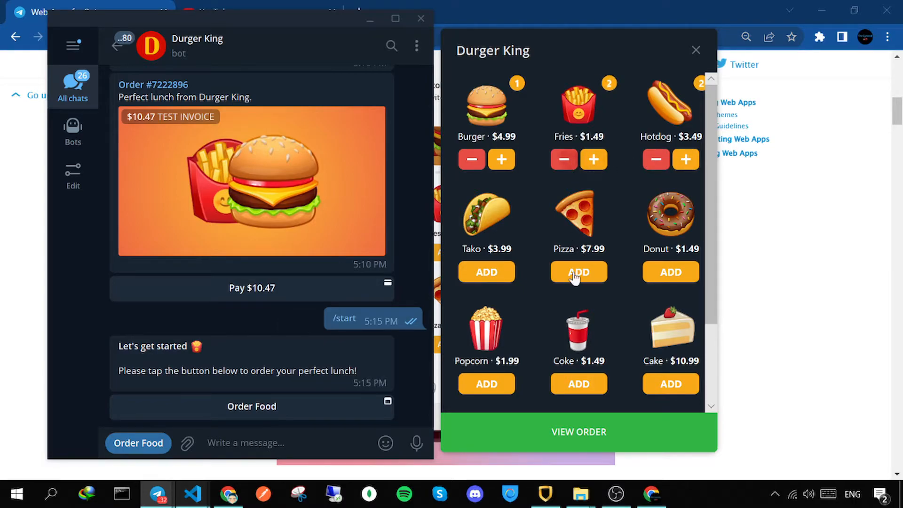
# Review the burger, two fries and two hotdogs order and submit the $14.95 payment.
pyautogui.click(577, 431)
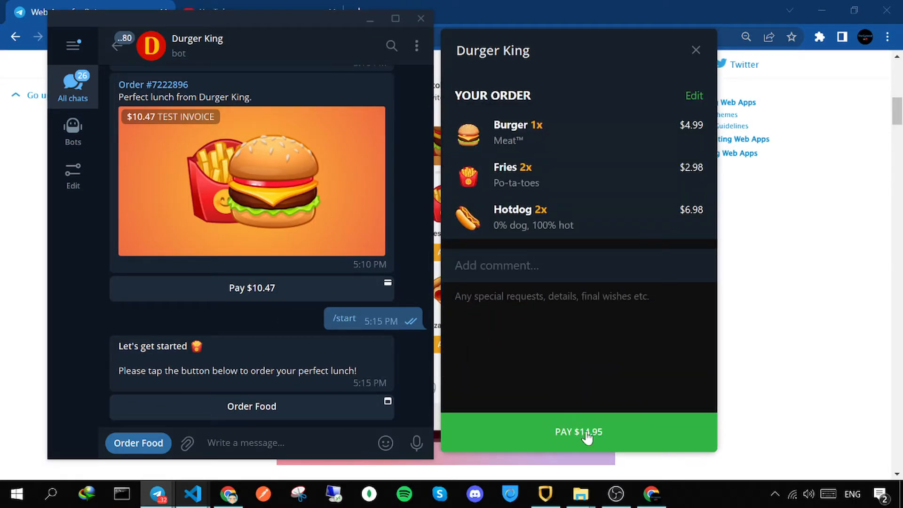
pyautogui.click(578, 432)
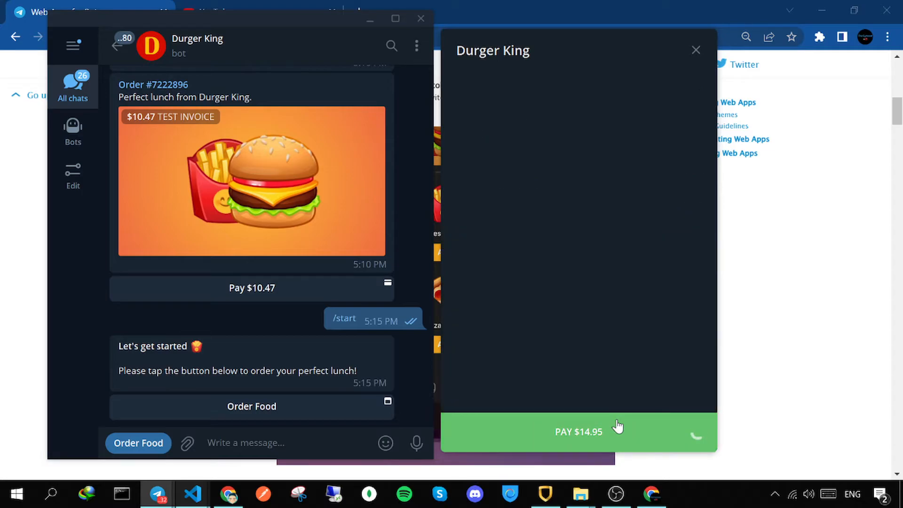
pyautogui.click(579, 431)
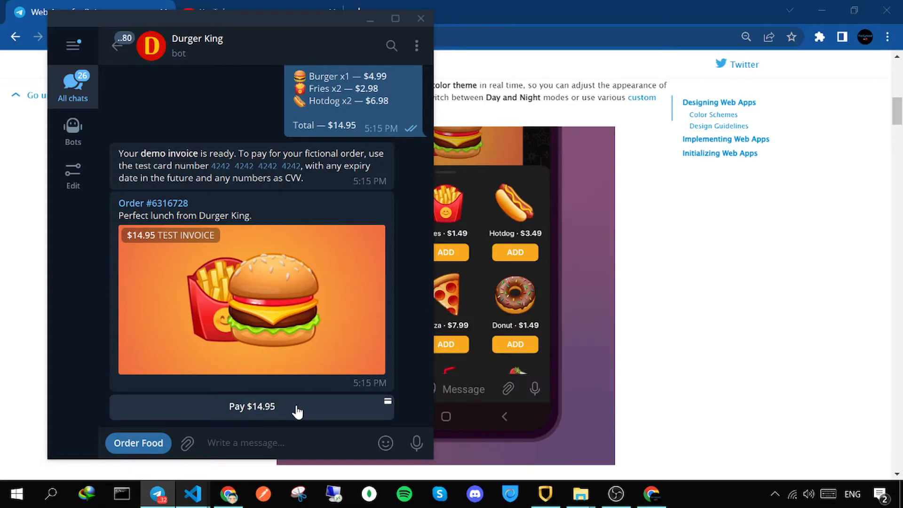
# Try paying the $14.95 test invoice, then minimize the Telegram window.
pyautogui.click(252, 405)
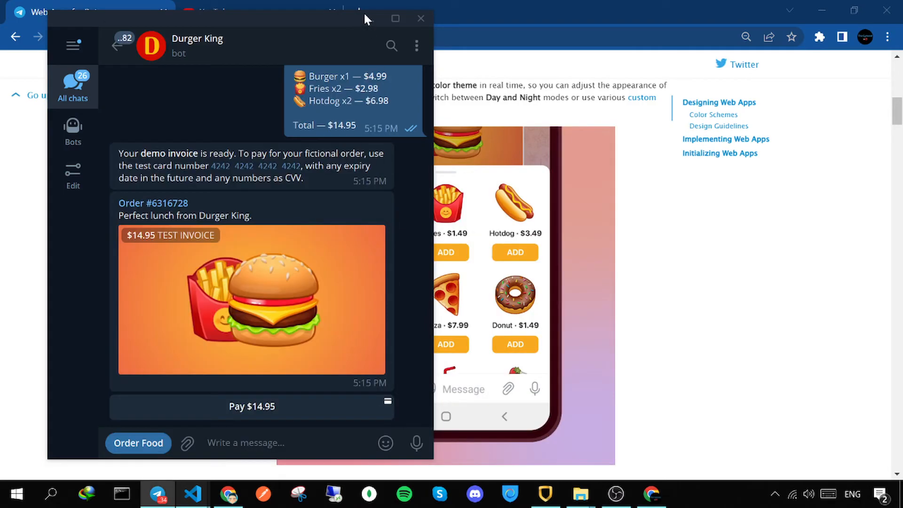
pyautogui.click(421, 18)
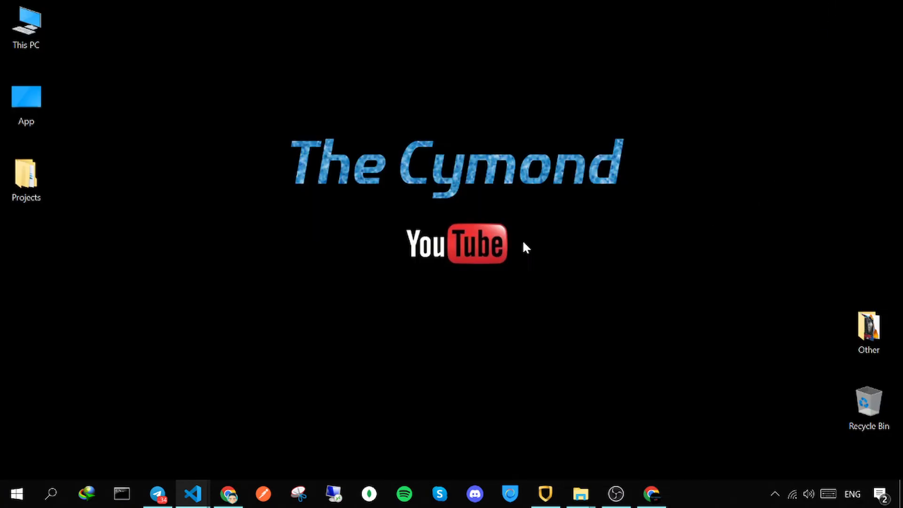
pyautogui.moveTo(522, 192)
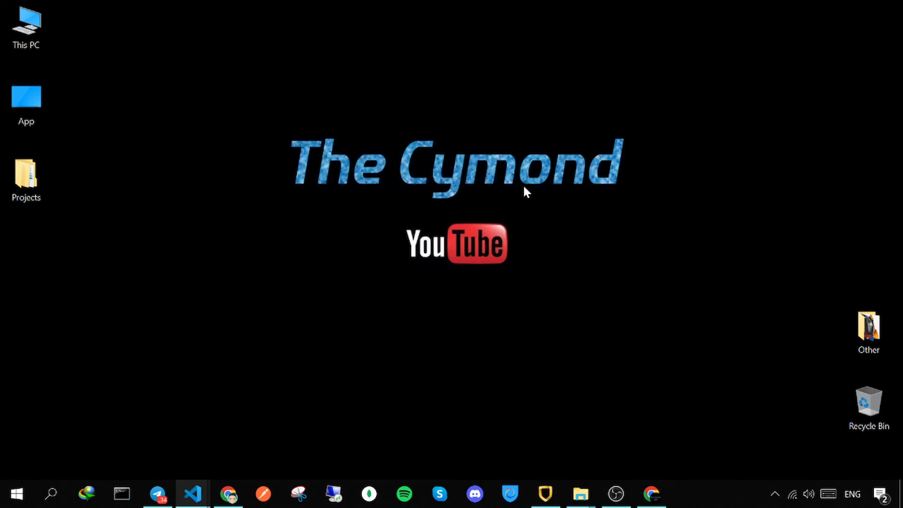
pyautogui.moveTo(493, 363)
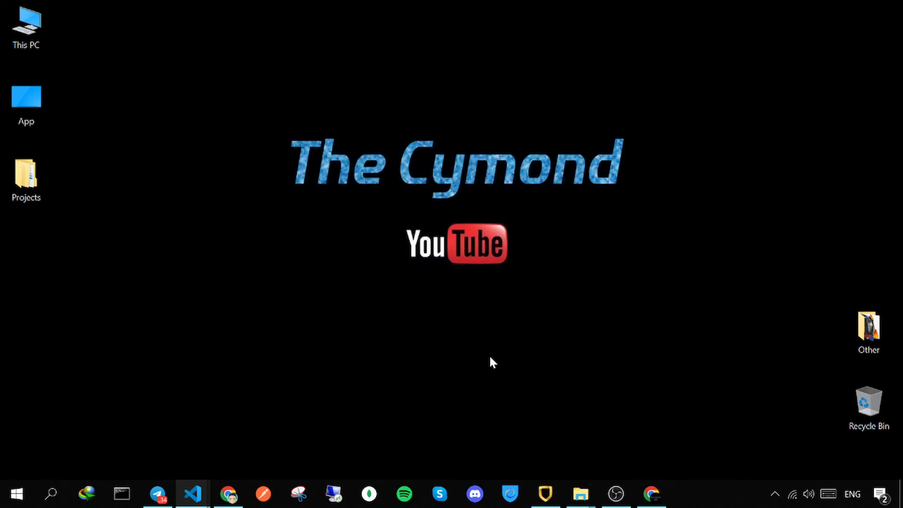